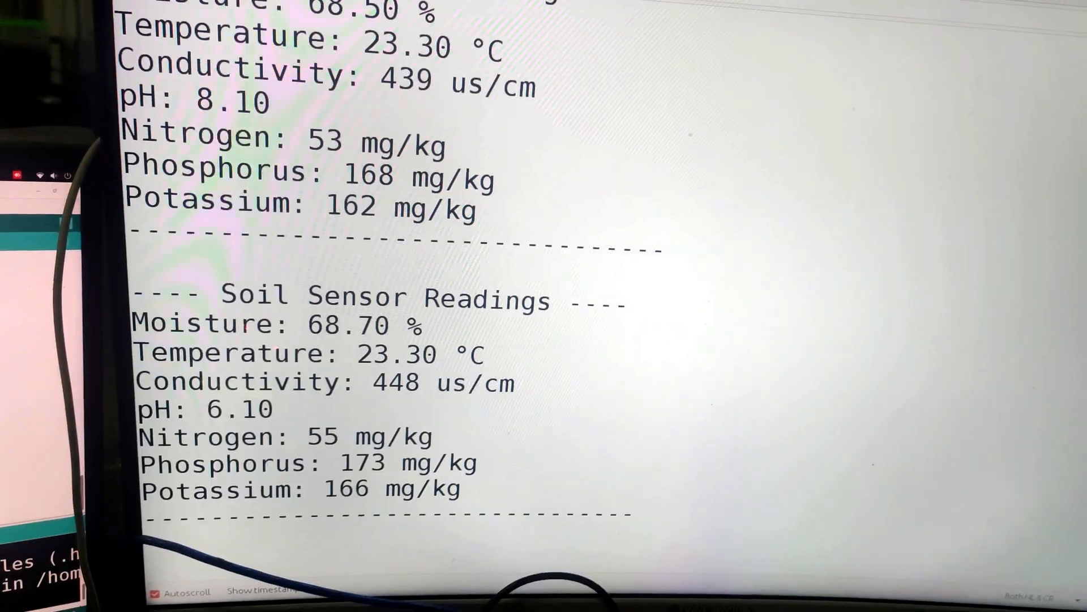
pyautogui.scroll(-3)
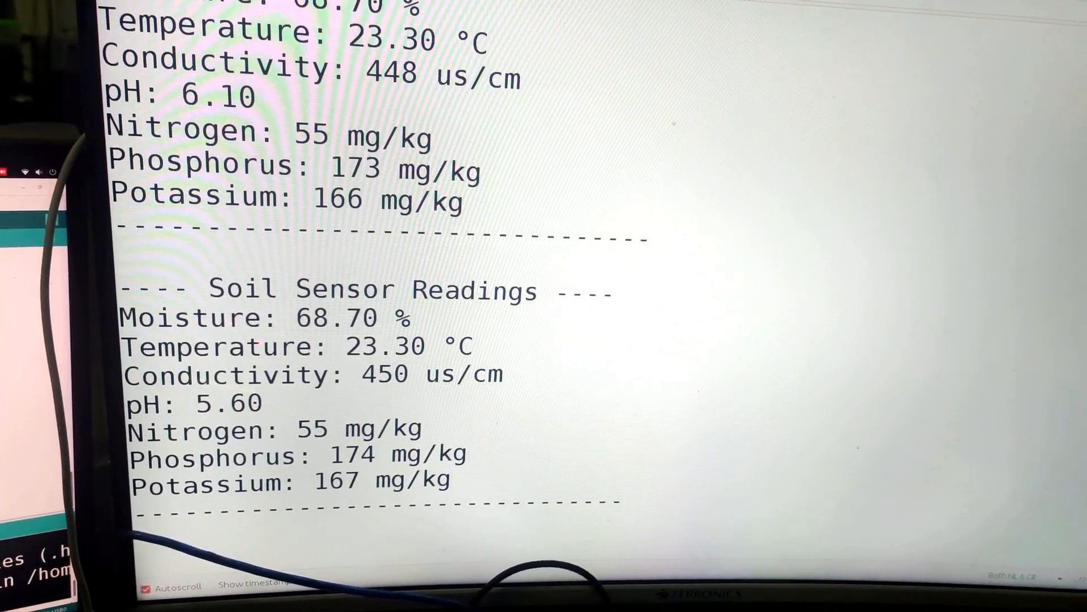